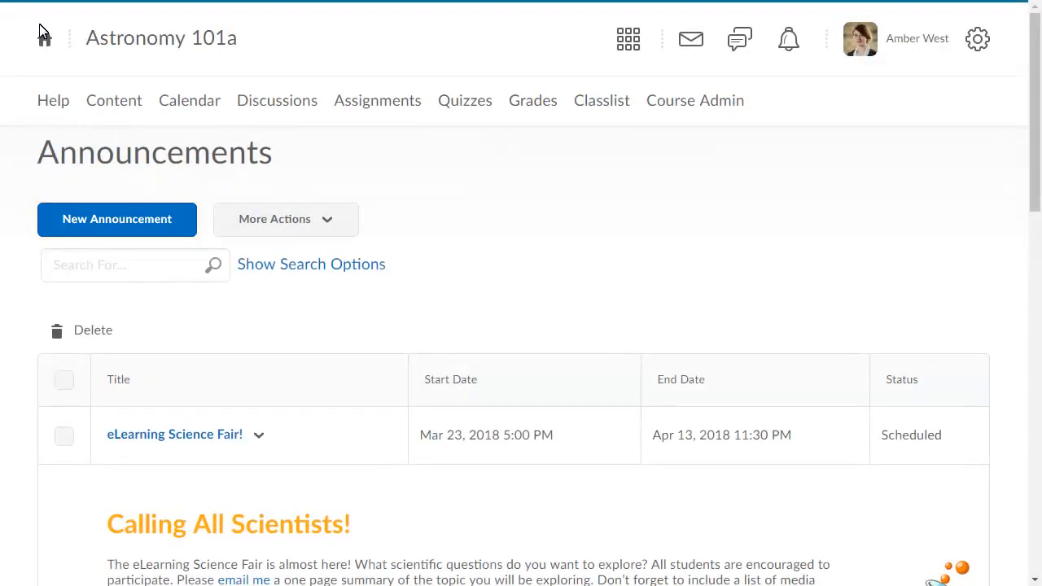
- Start a new announcement headlined 'Magnetic Fields research assignment due next week'
click(117, 219)
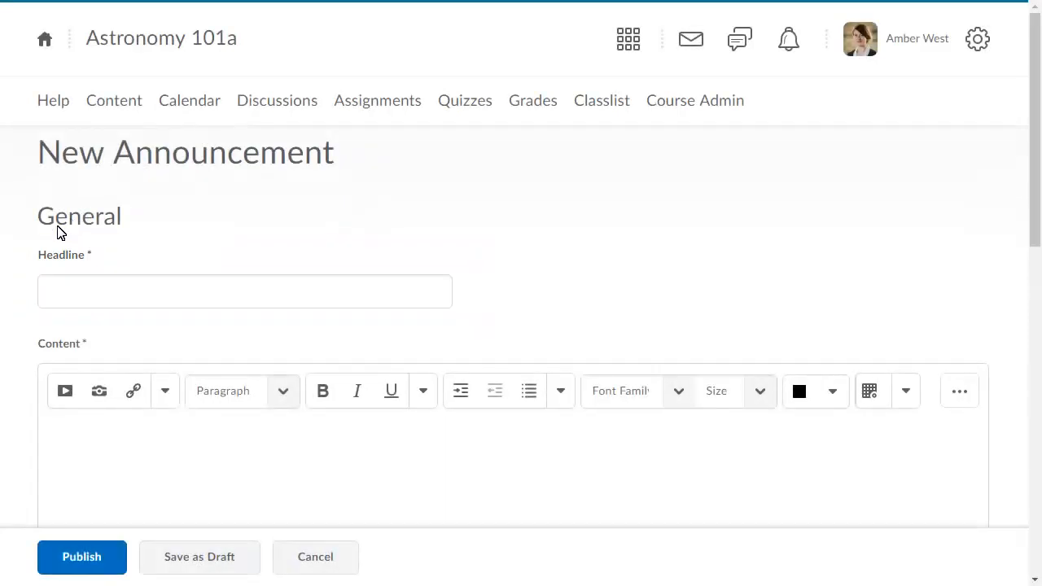
text(Magnetic Fields research assignment due next week)
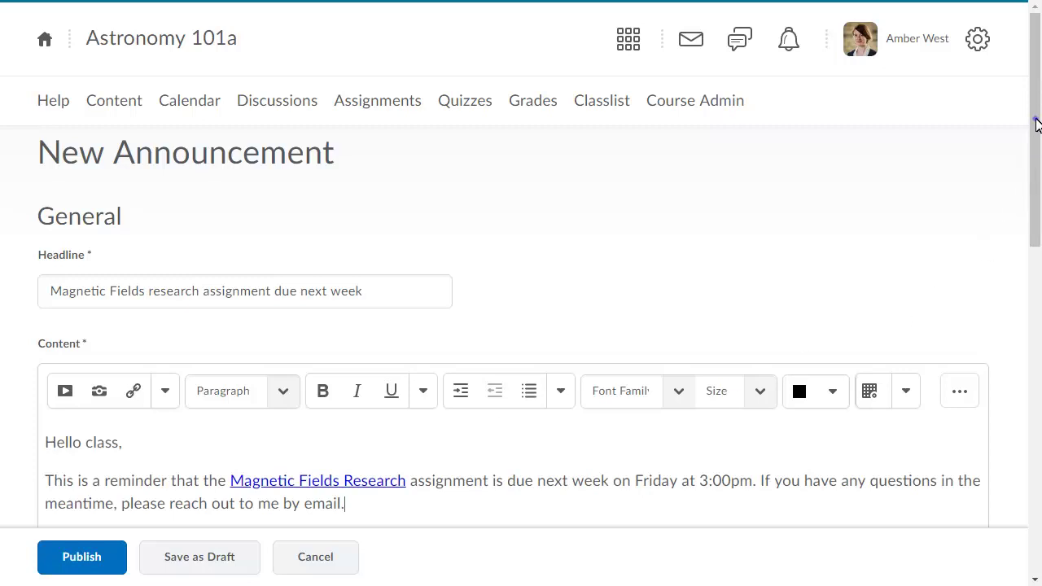
- Set availability from 3/21/2018 12:00 PM, removing the announcement 3/30/2018 at 3:00 PM
scroll(down, 3)
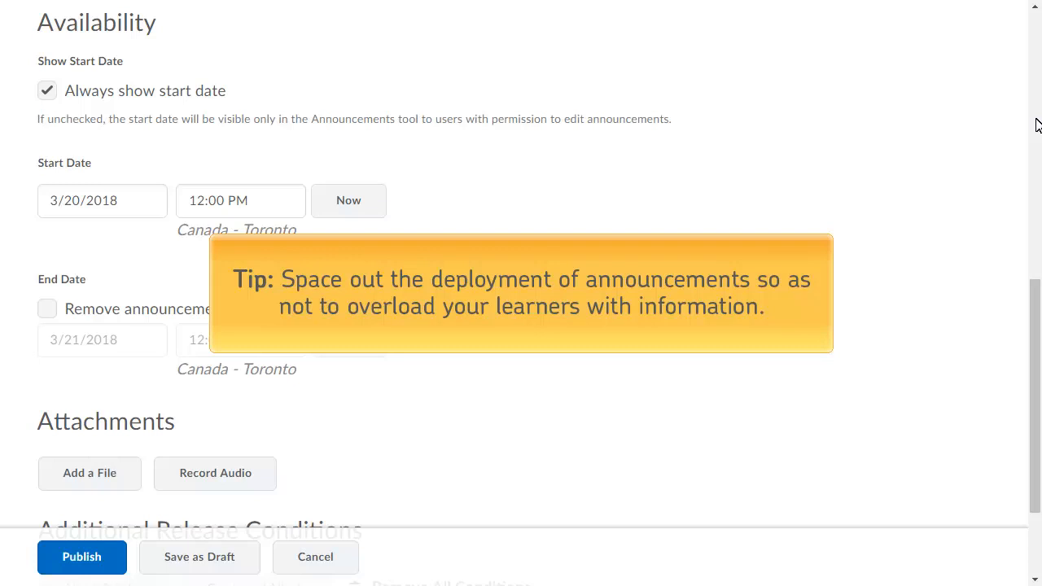
mouse_move(230, 155)
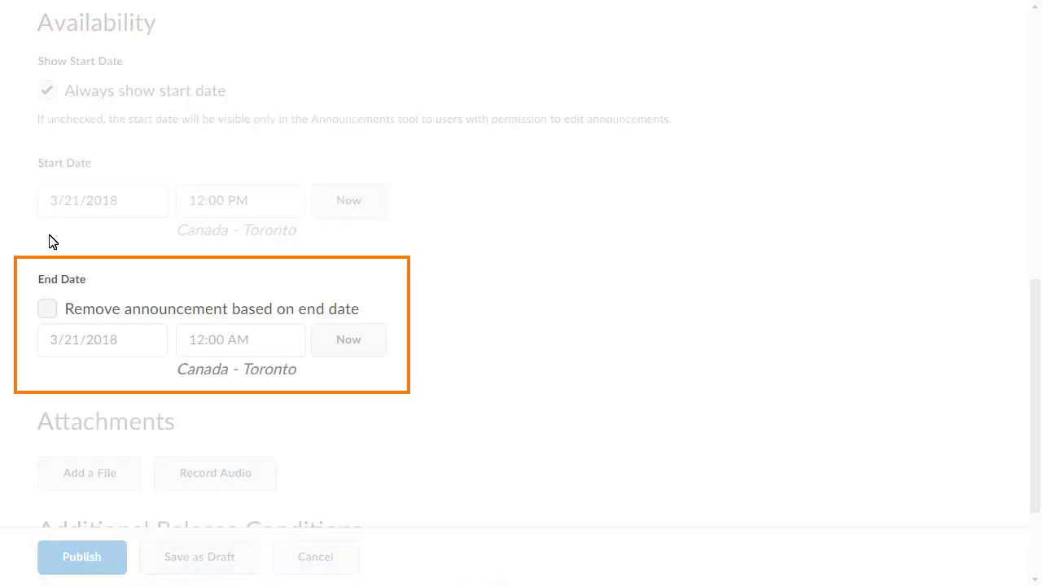
click(46, 308)
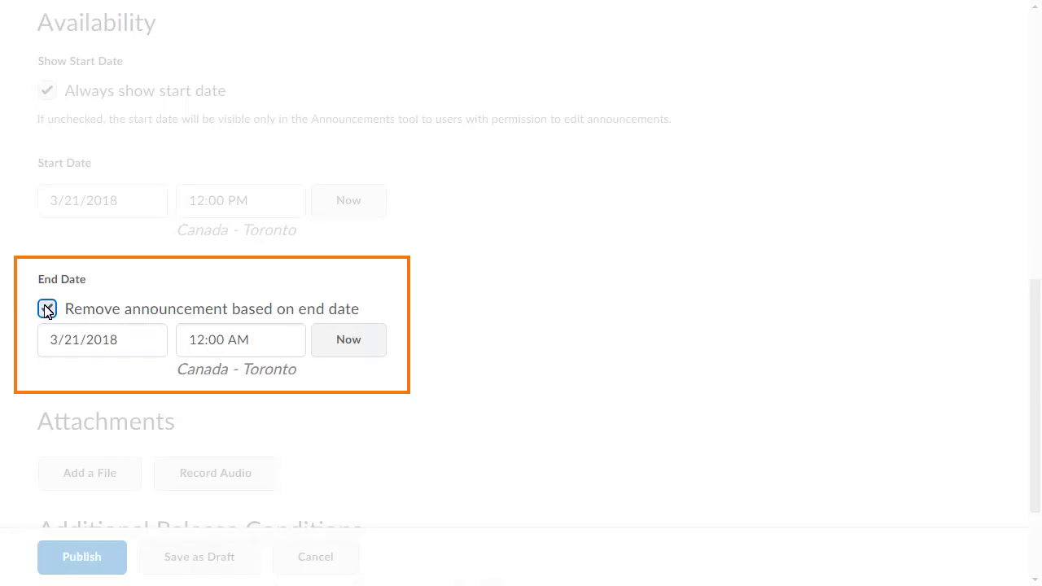
click(47, 309)
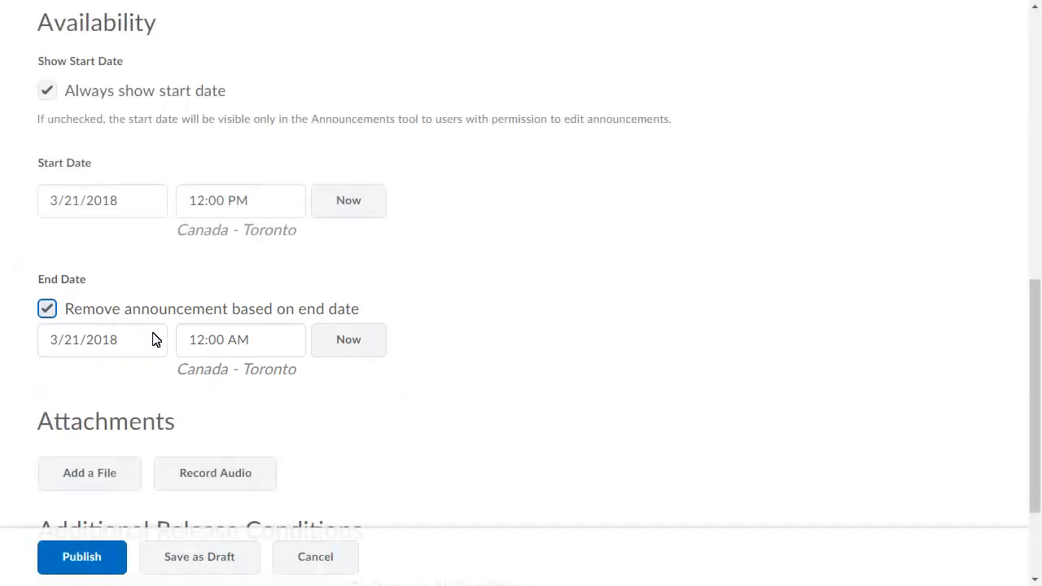
scroll(down, 3)
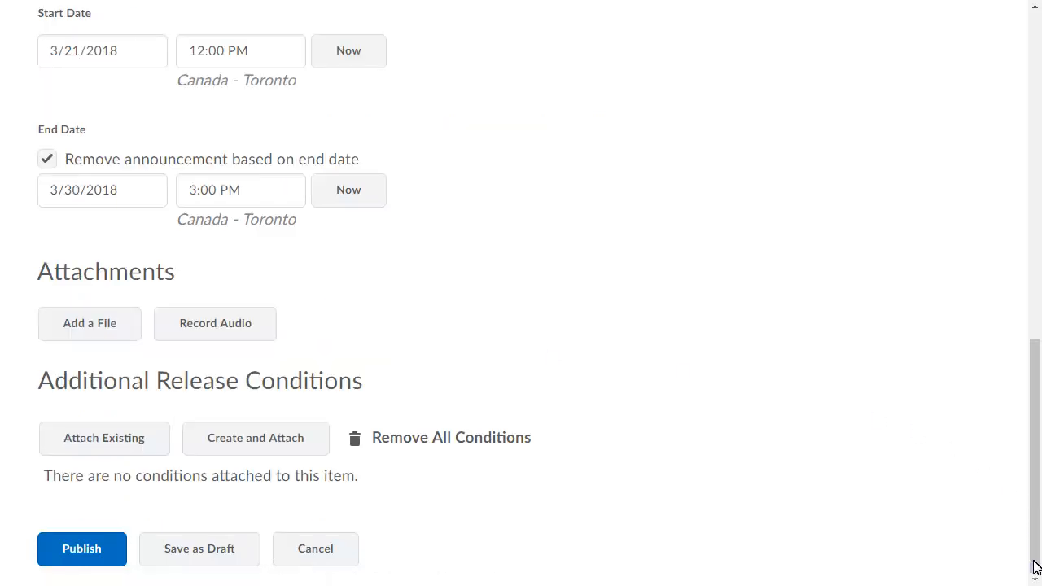
click(81, 549)
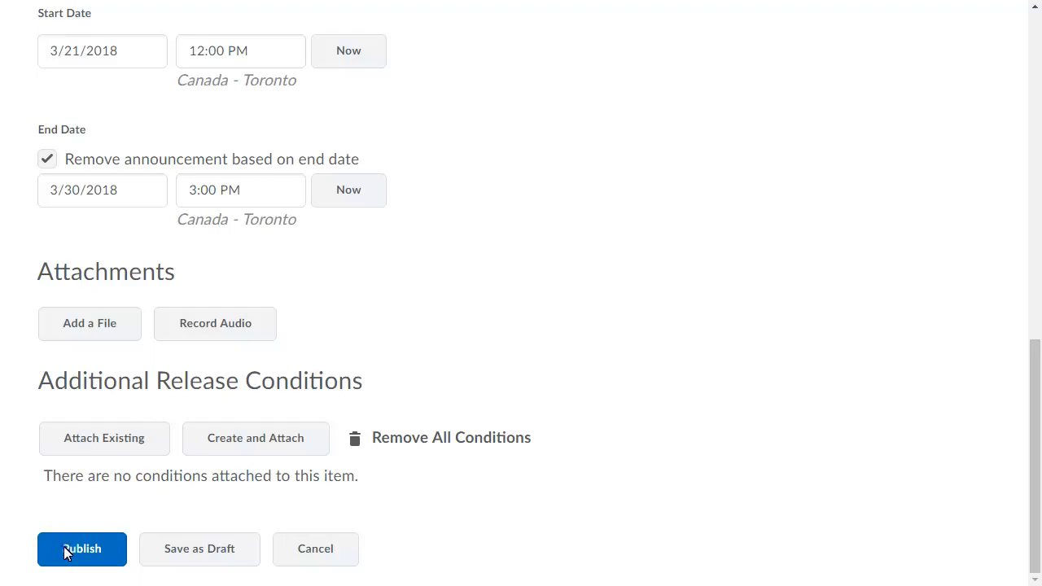
- Publish the Magnetic Fields assignment reminder announcement
click(81, 547)
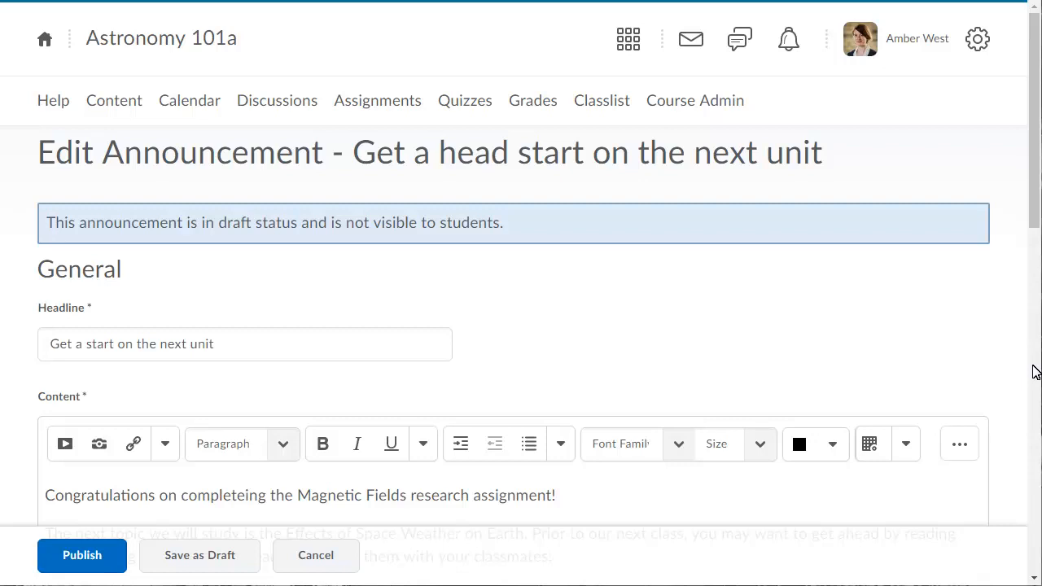
mouse_move(1034, 413)
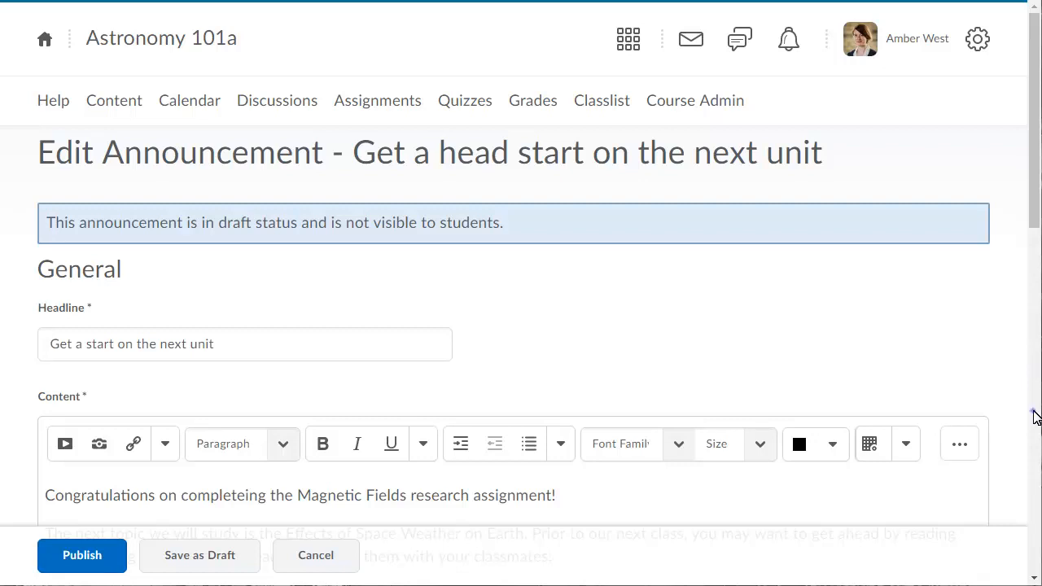
- Attach a release condition requiring submission to the Magnetic Fields Research folder
scroll(down, 3)
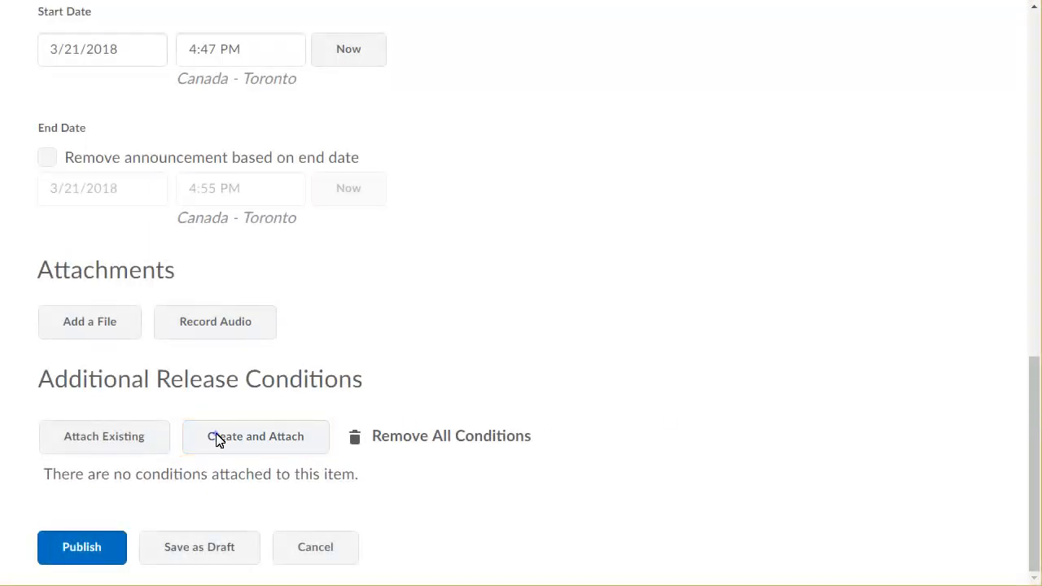
click(255, 437)
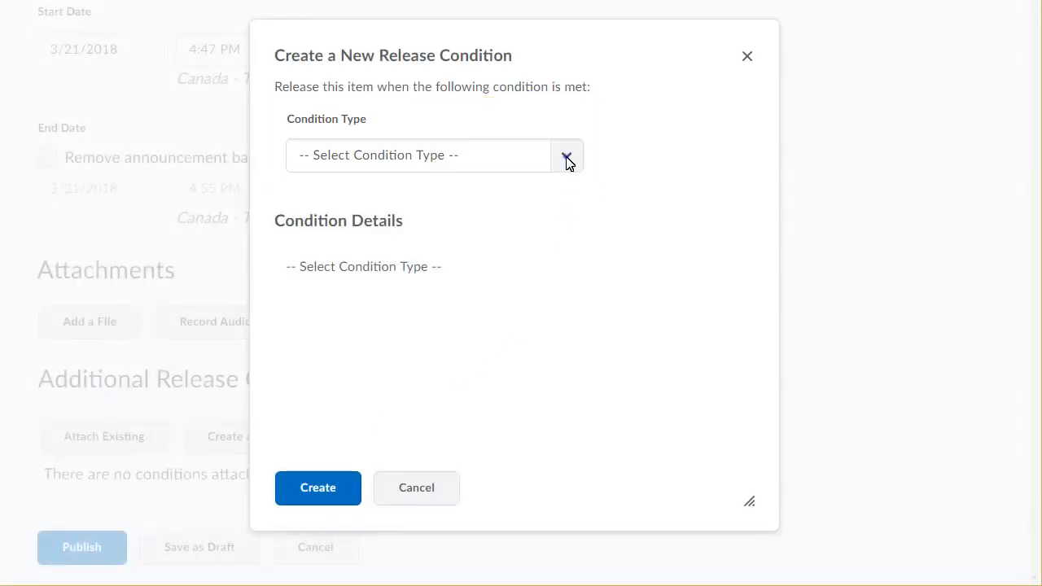
click(565, 154)
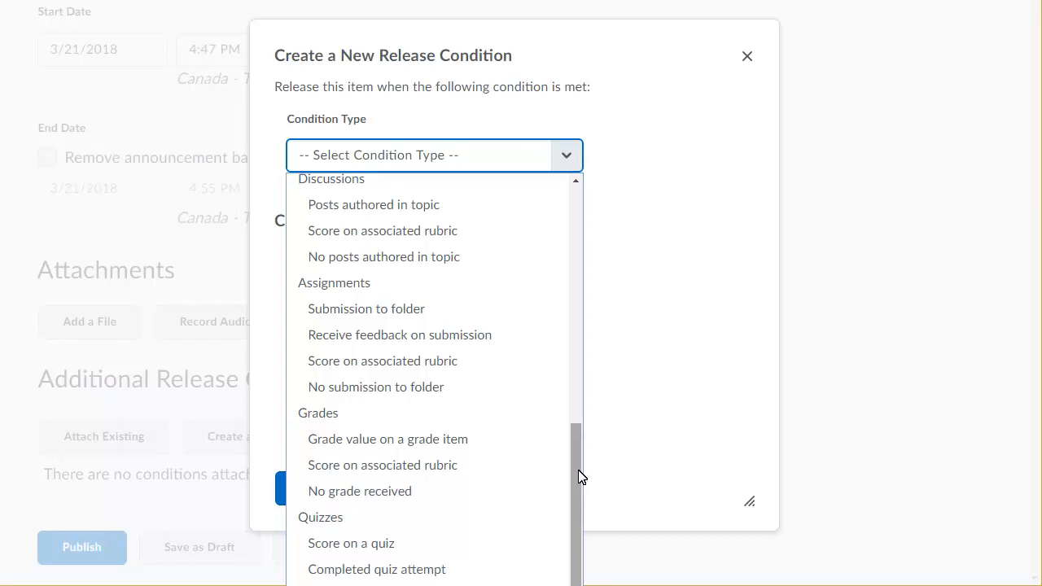
mouse_move(318, 310)
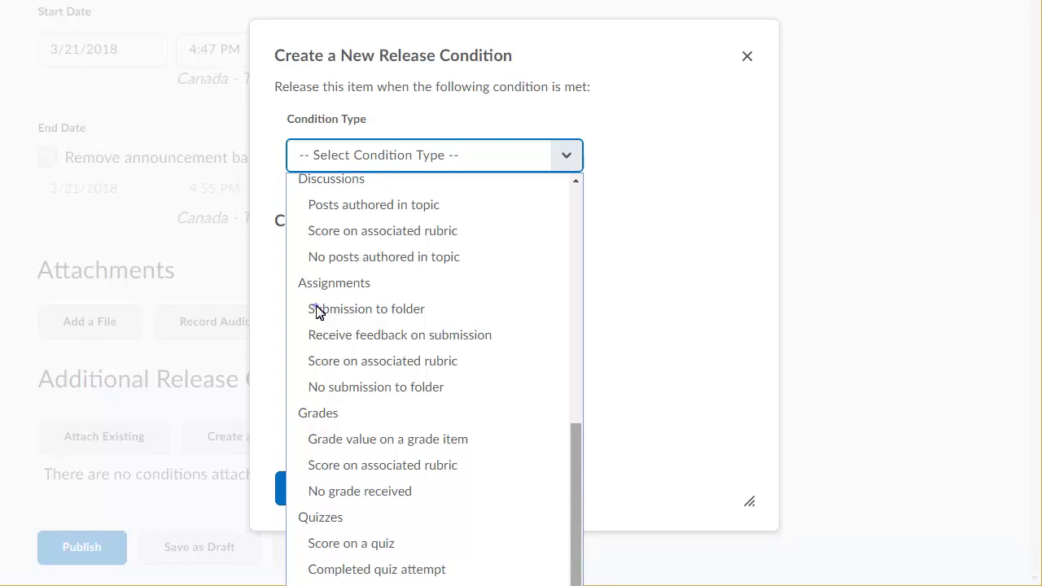
click(365, 308)
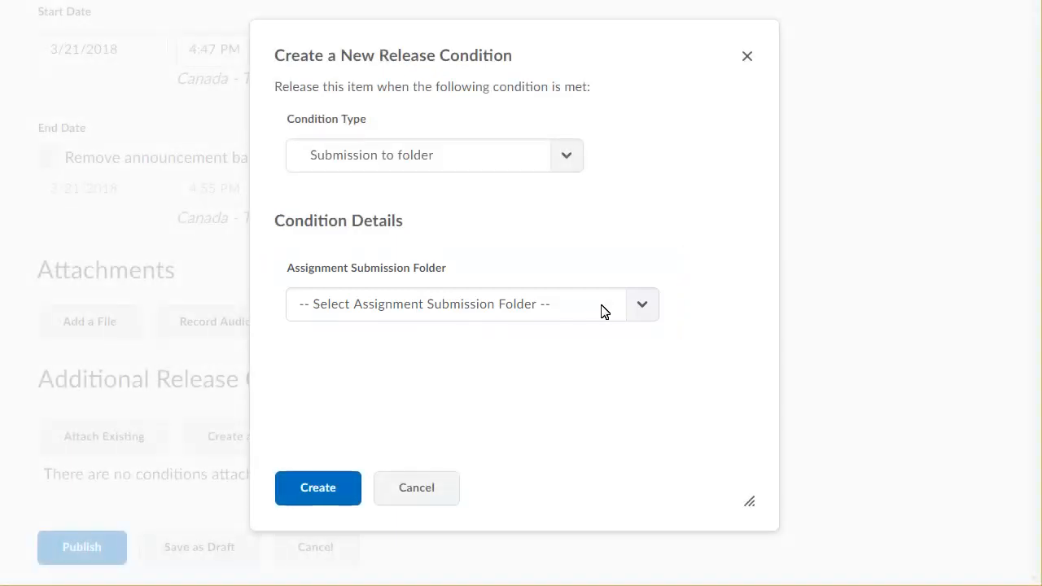
click(642, 304)
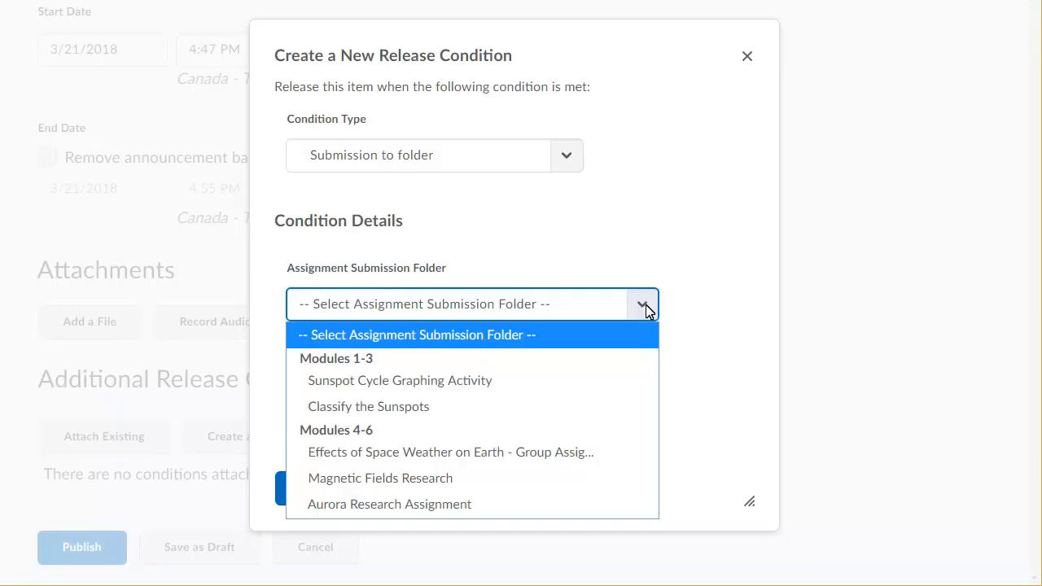
click(380, 478)
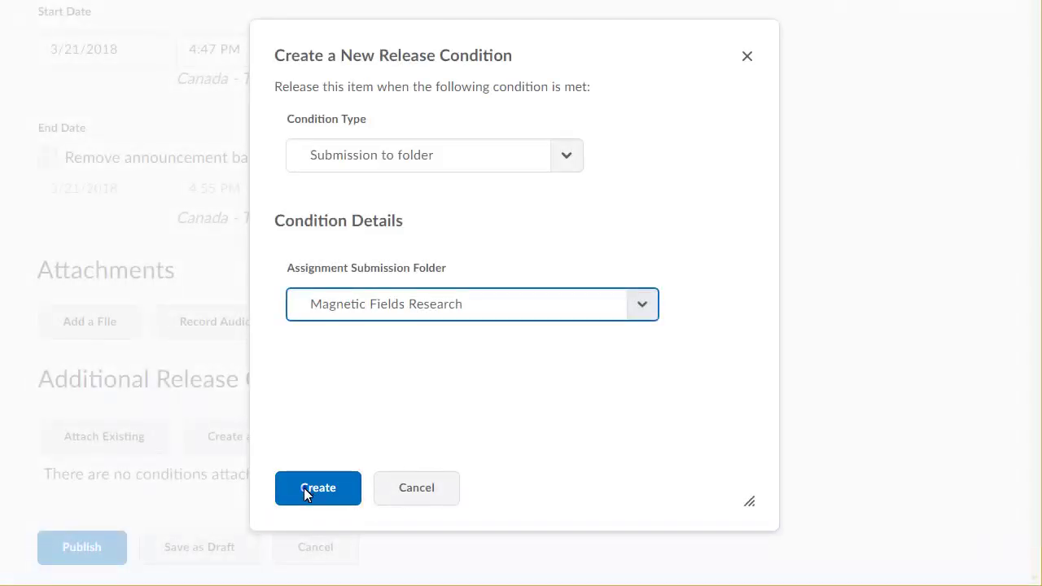
click(318, 488)
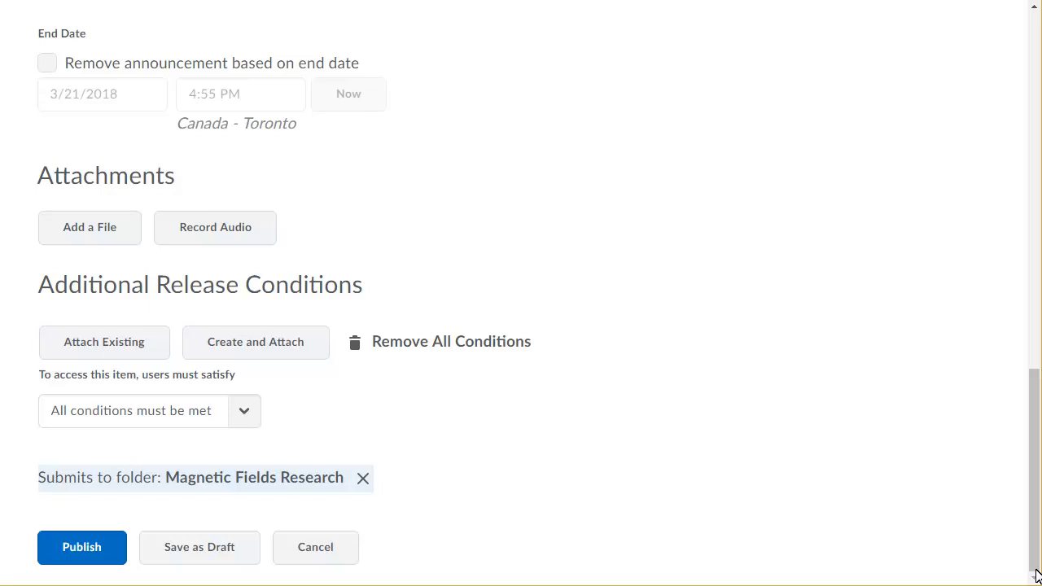
- Publish the 'Get a head start on the next unit' announcement
click(82, 546)
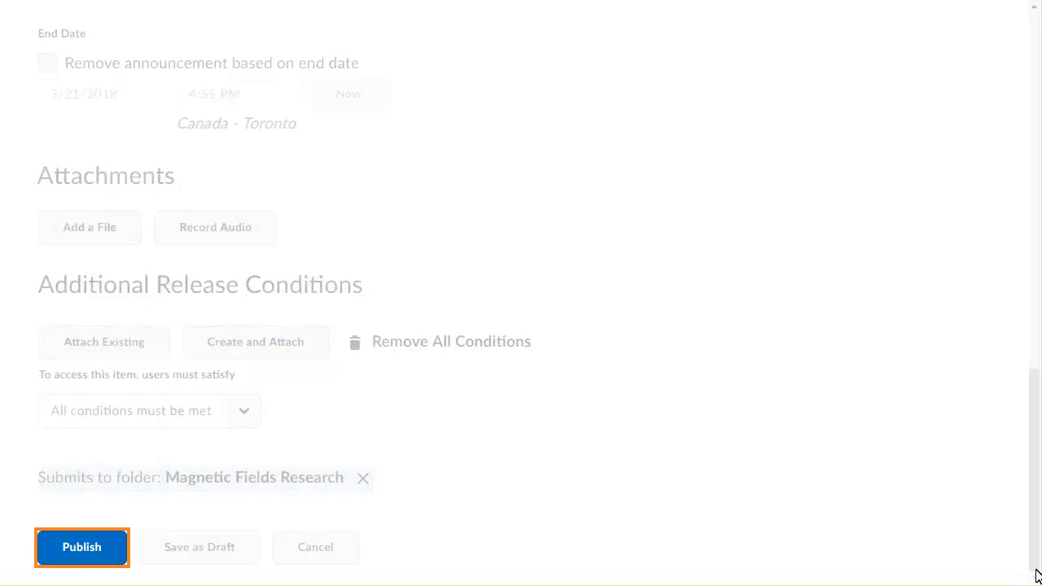
click(81, 546)
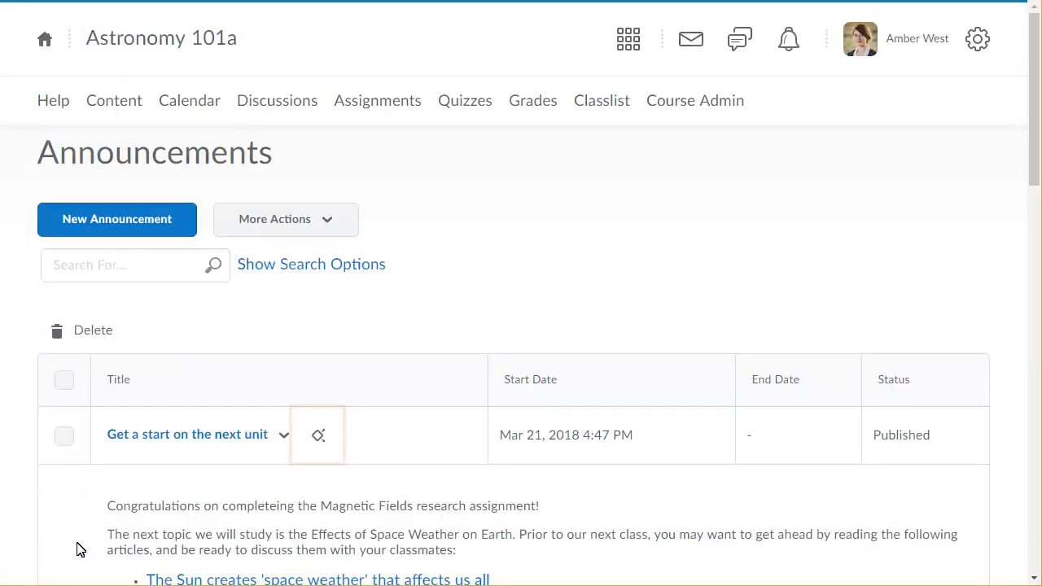